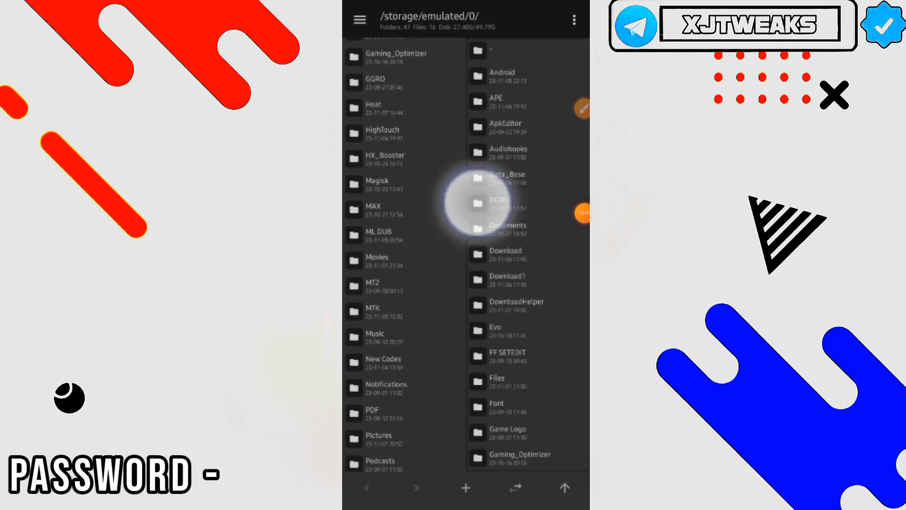
Step: Leave the file manager's internal storage list and return to the home screen
click(374, 107)
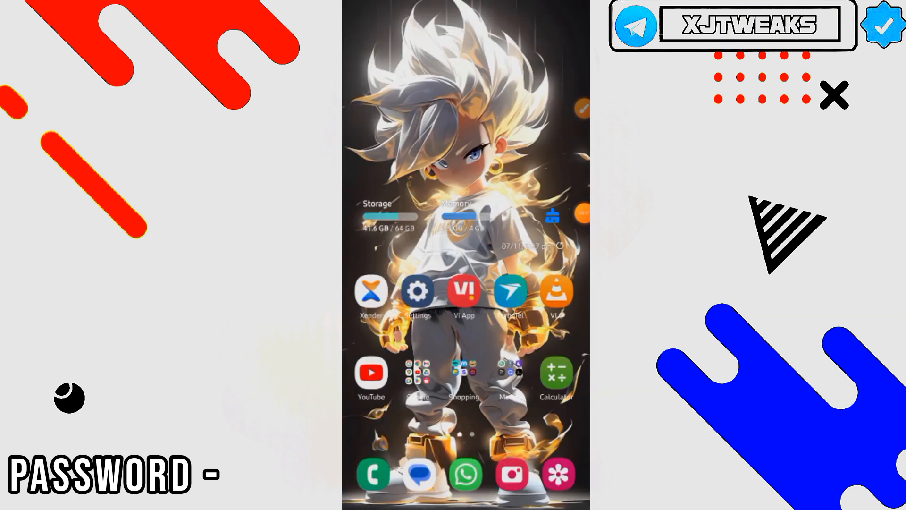
Step: In TurboTel Saved Messages, copy the install command sh /sdcard/HEAT/Overheat.sh from the Overheat post
click(509, 292)
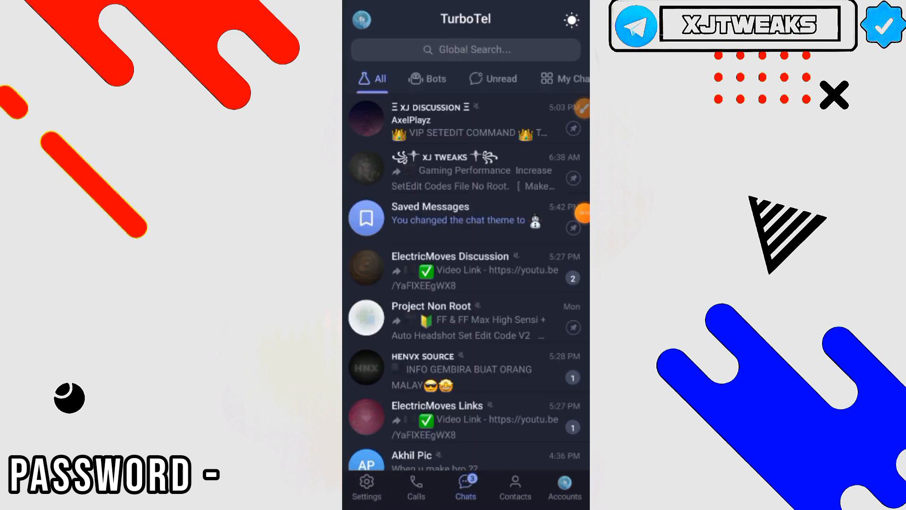
click(430, 213)
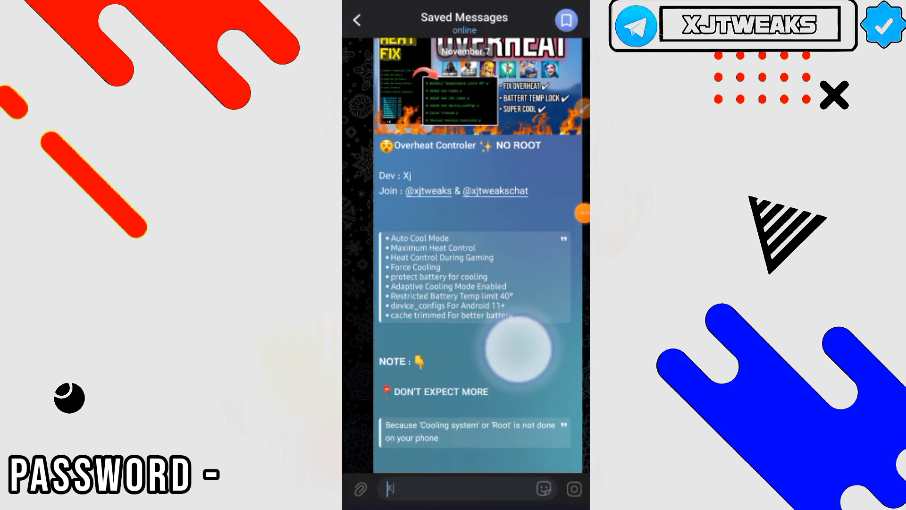
scroll(down, 3)
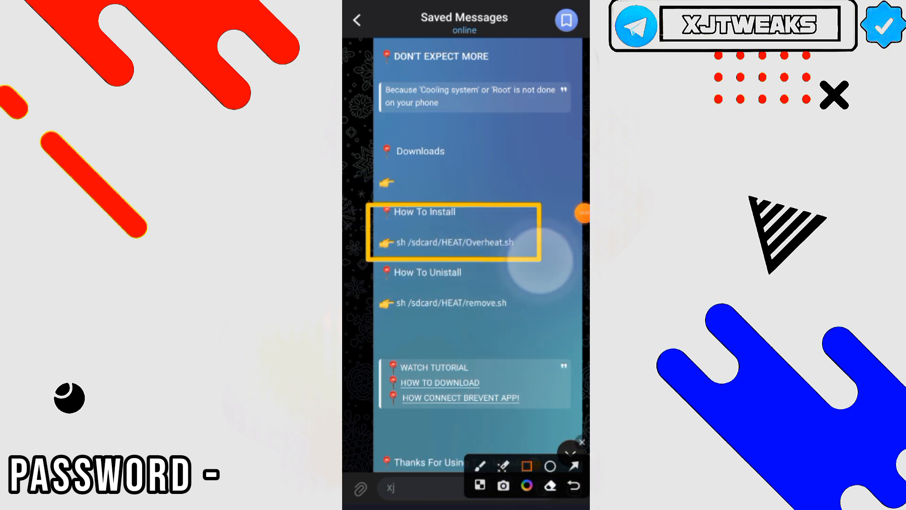
click(452, 243)
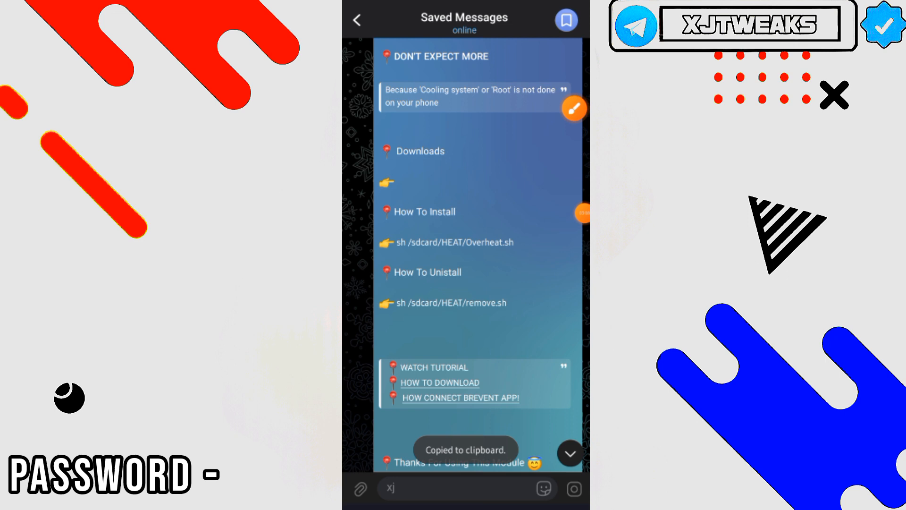
click(461, 303)
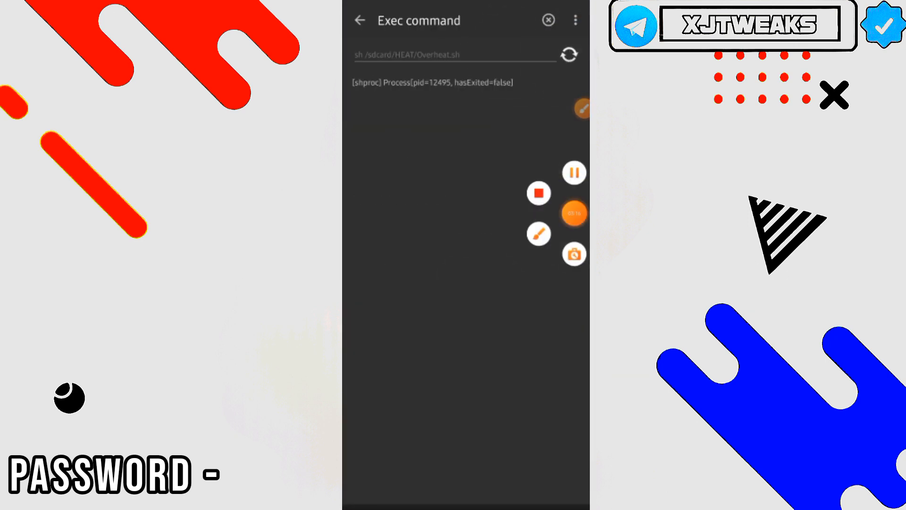
Step: Run sh /sdcard/HEAT/Overheat.sh as a shell command in Brevent's exec command screen
scroll(down, 3)
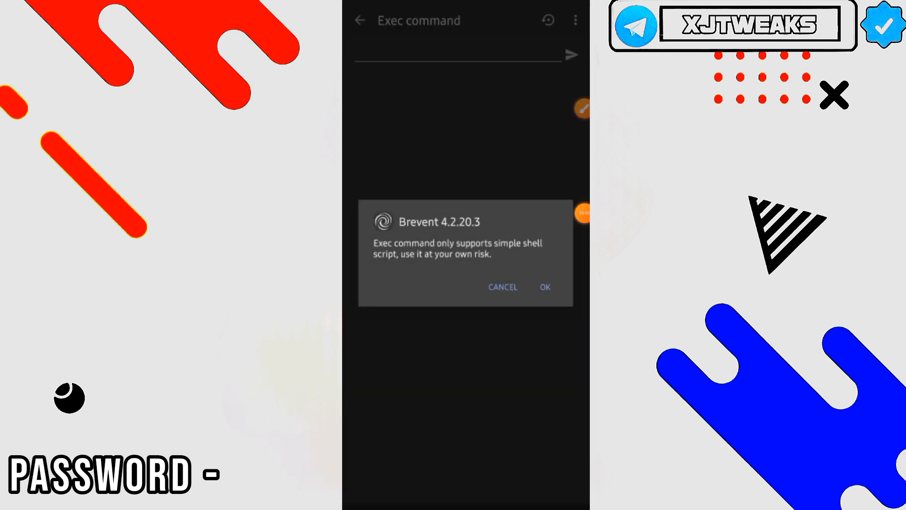
Step: Accept the shell-script warning and run sh /sdcard/HEAT/remove.sh to uninstall the tweak
click(544, 287)
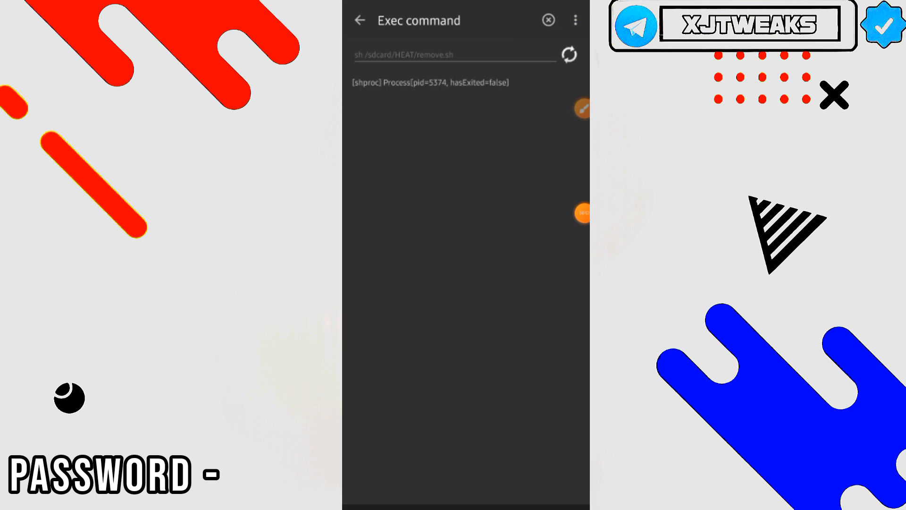